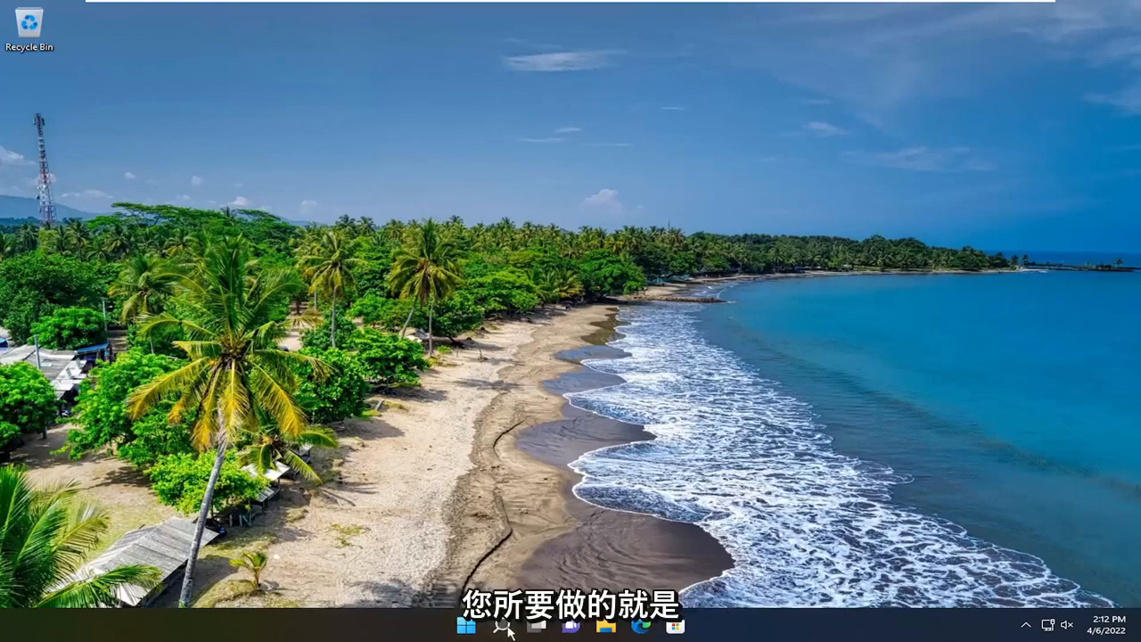
Search Windows for 'store' and launch Microsoft Store from the Best match result
left_click(506, 624)
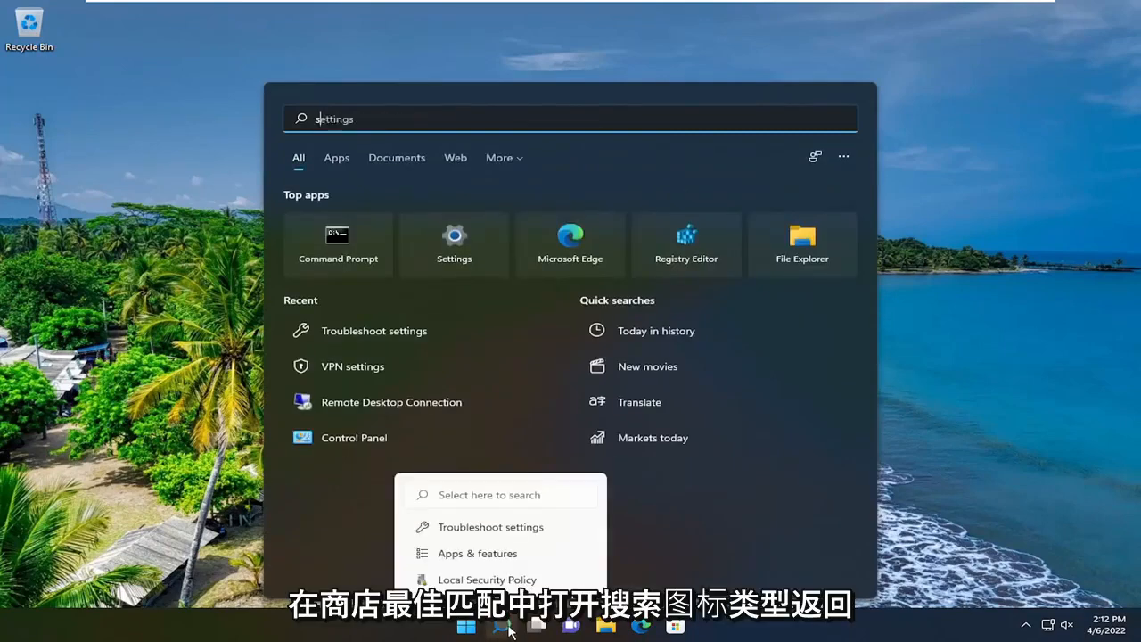
type("store")
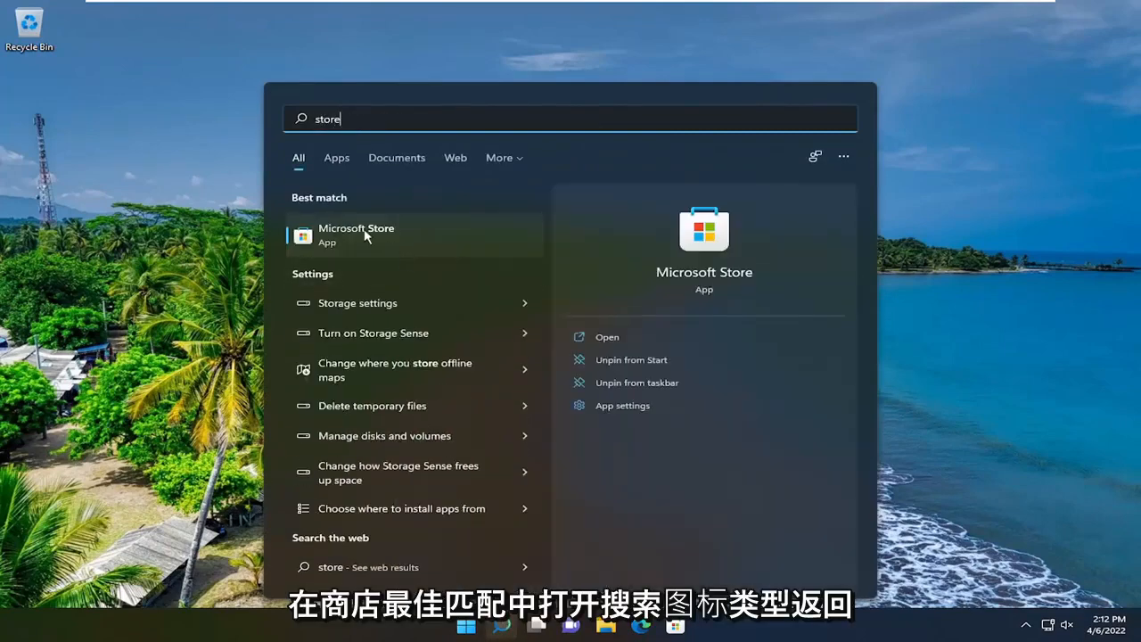
left_click(357, 235)
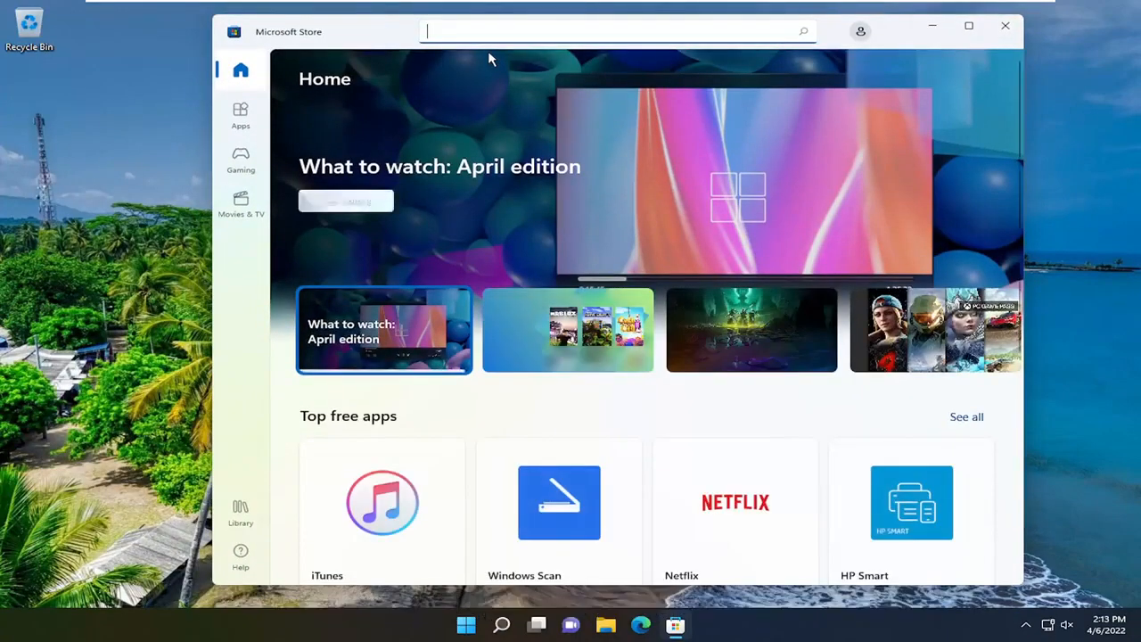
Search the Store for 'Roblox' and bring up the Roblox (Game) page
type("Roblox")
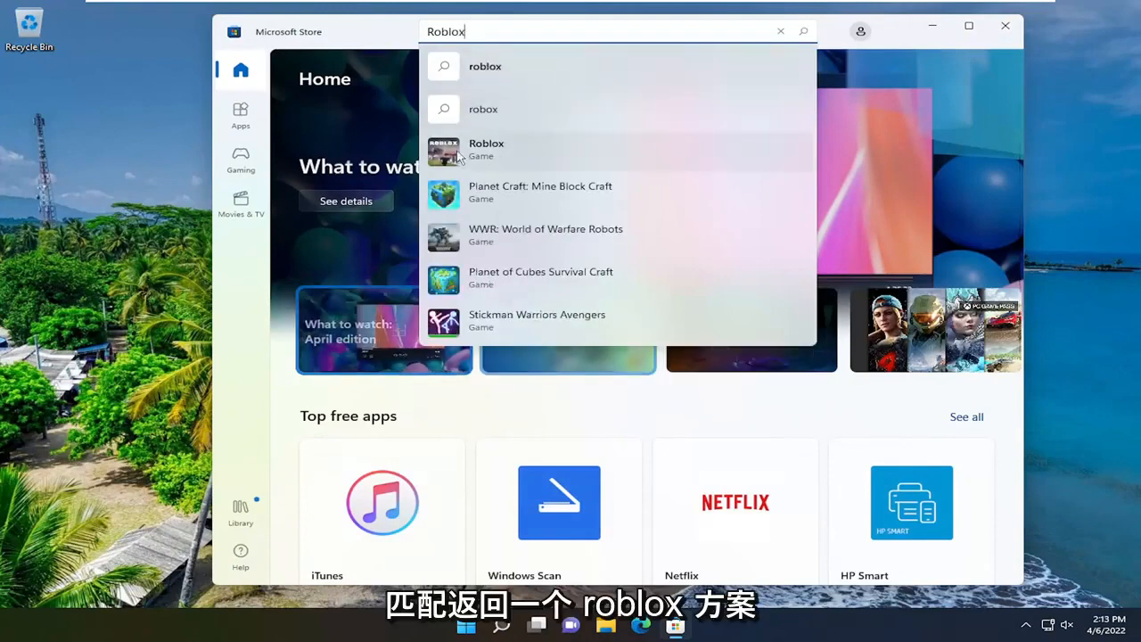
left_click(485, 150)
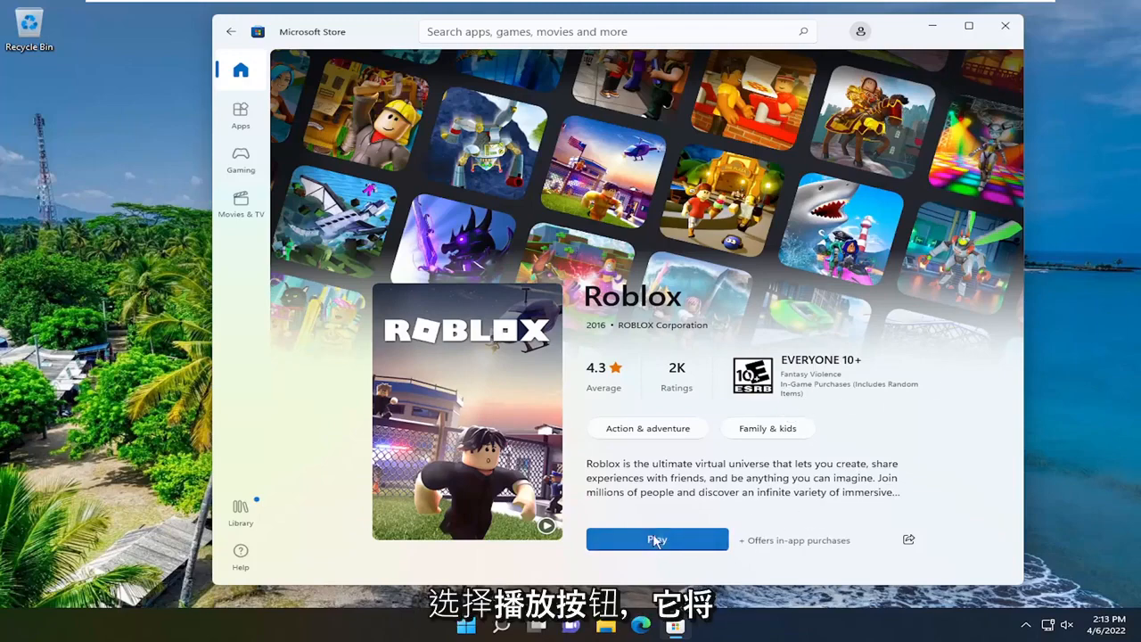
Launch Roblox to its Login/Signup window, then close it back to the desktop
left_click(656, 539)
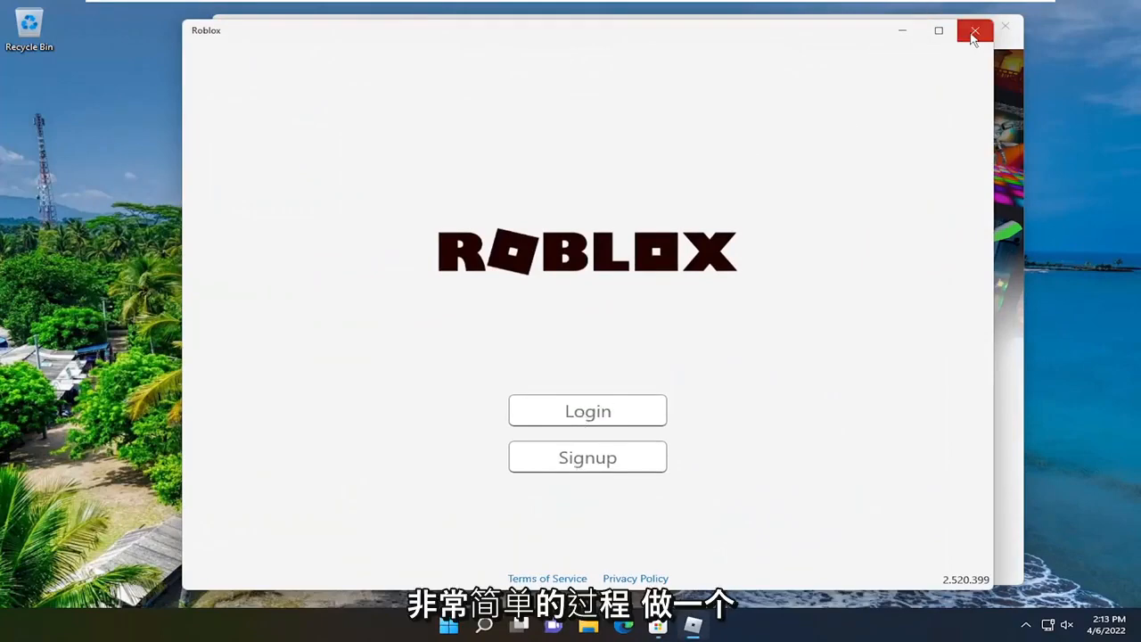
left_click(973, 30)
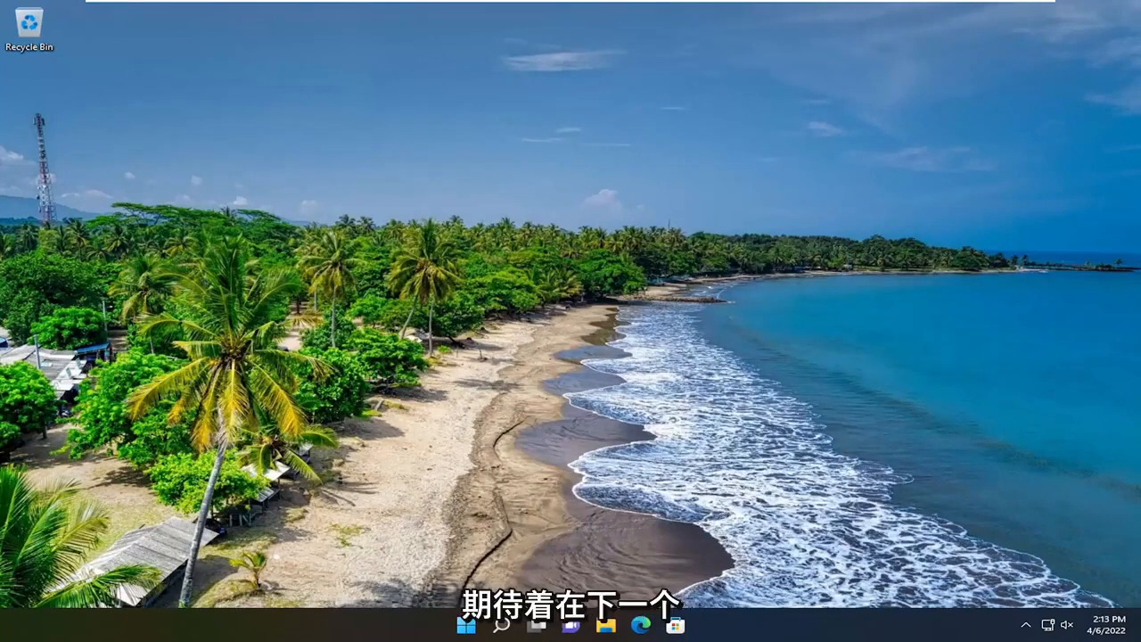